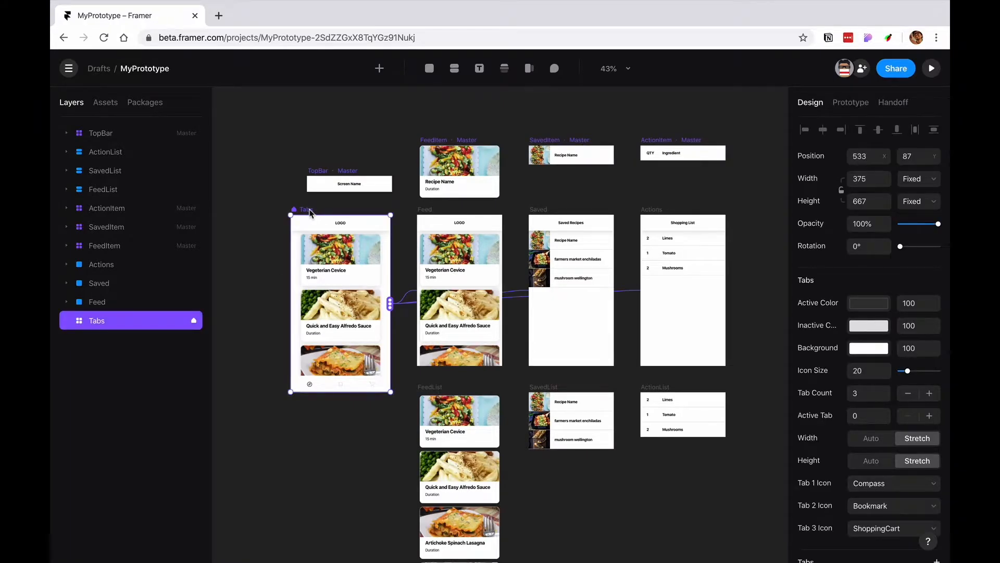
mouse_move(310, 223)
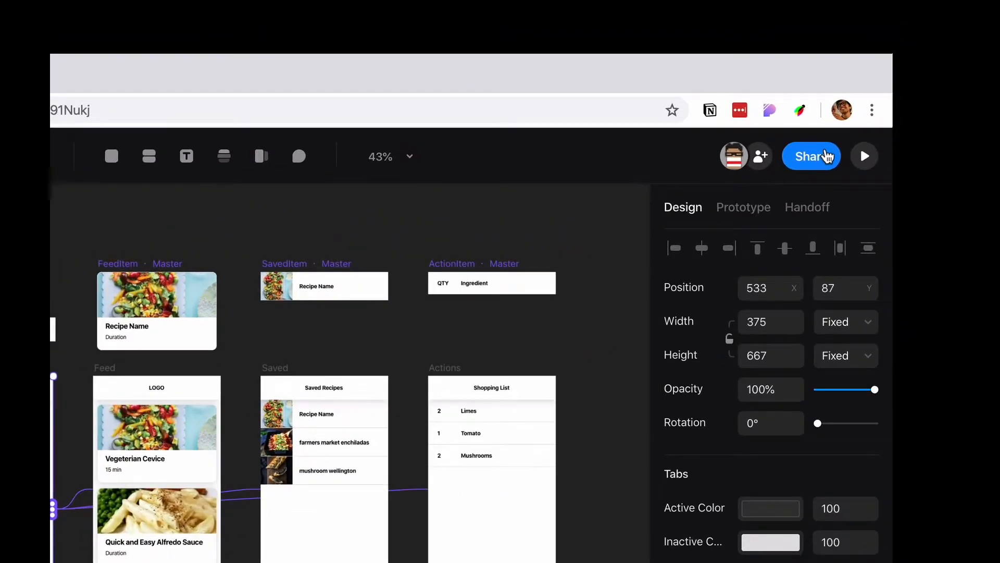
Open Share for the selected Tabs frame to generate the prototype link.
left_click(811, 155)
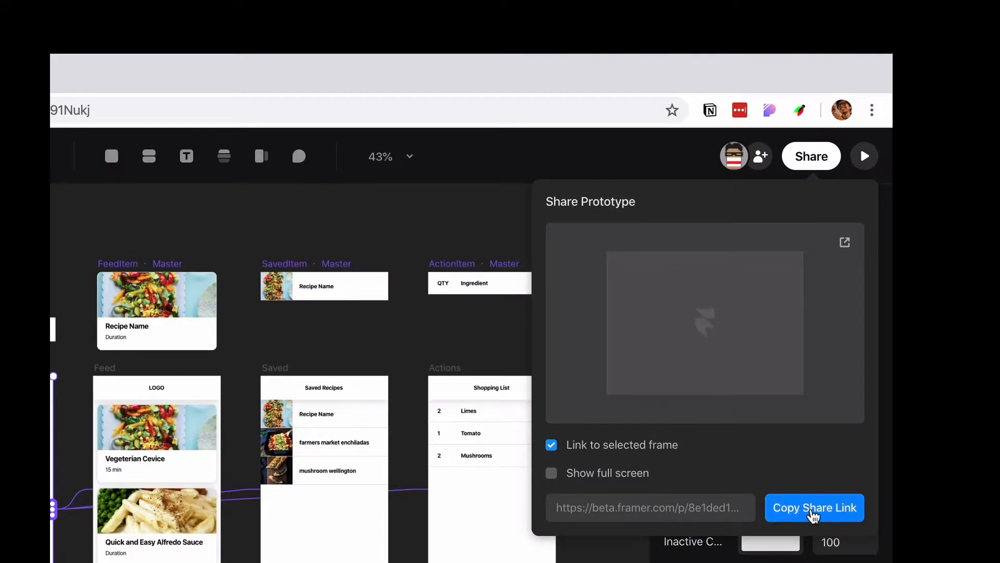
Copy the share link, browse the feed and shopping list tabs, then advance to the FeedItem frame.
left_click(814, 507)
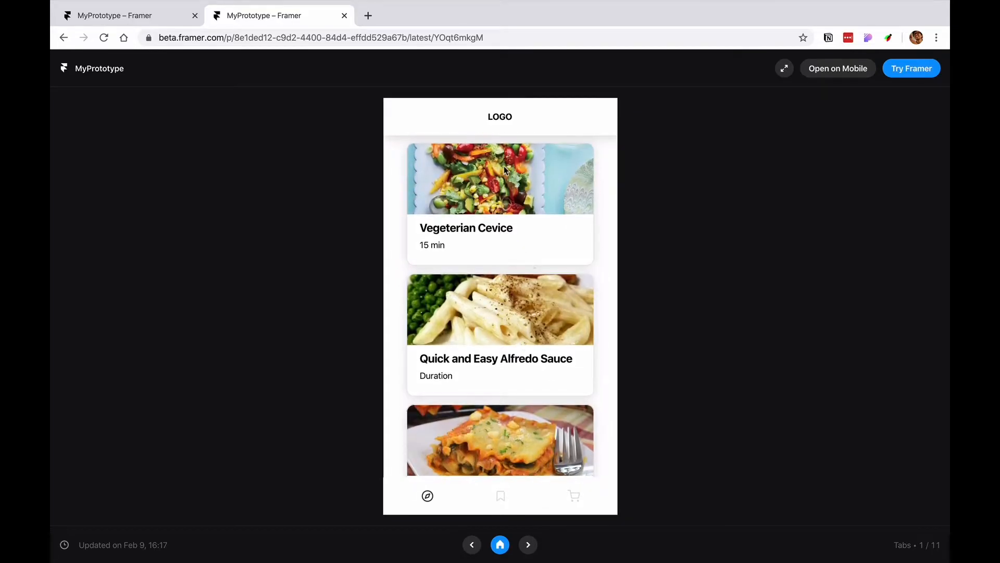
mouse_move(491, 374)
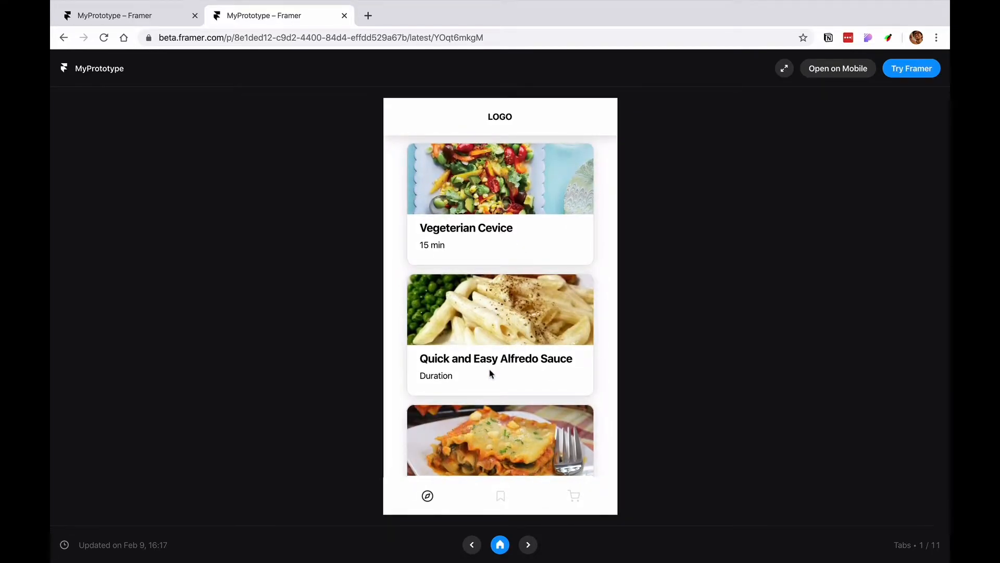
scroll("down", 3)
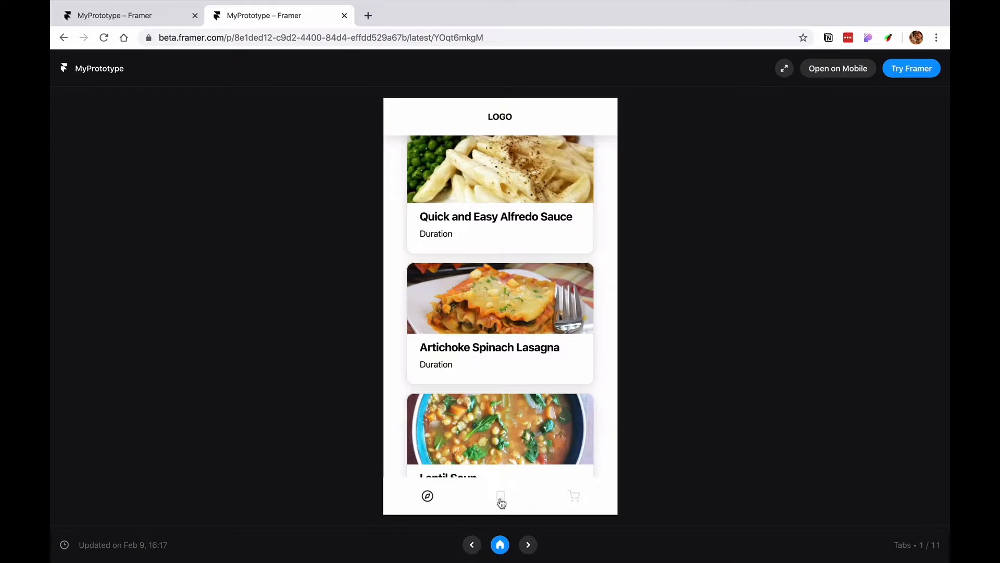
left_click(500, 495)
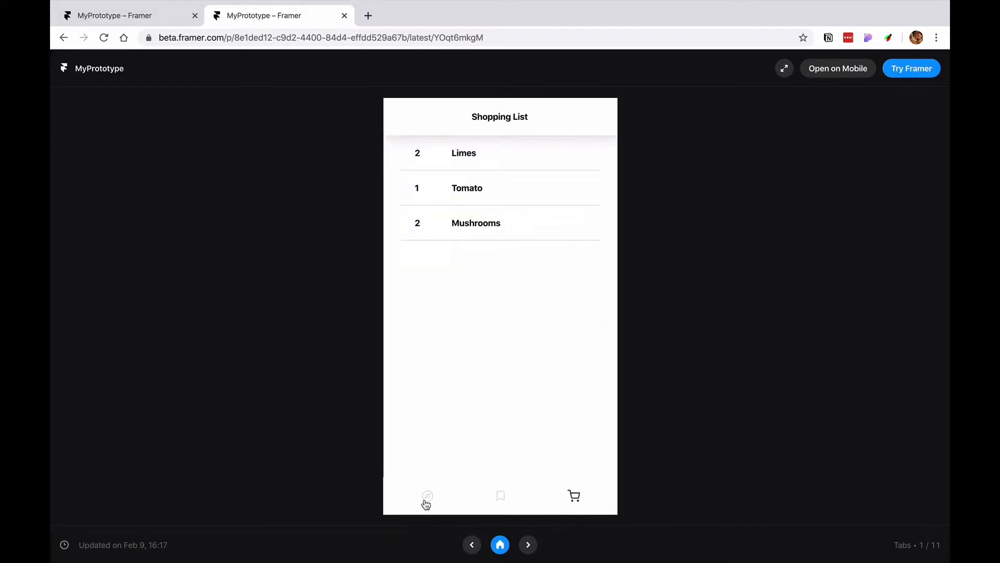
left_click(427, 496)
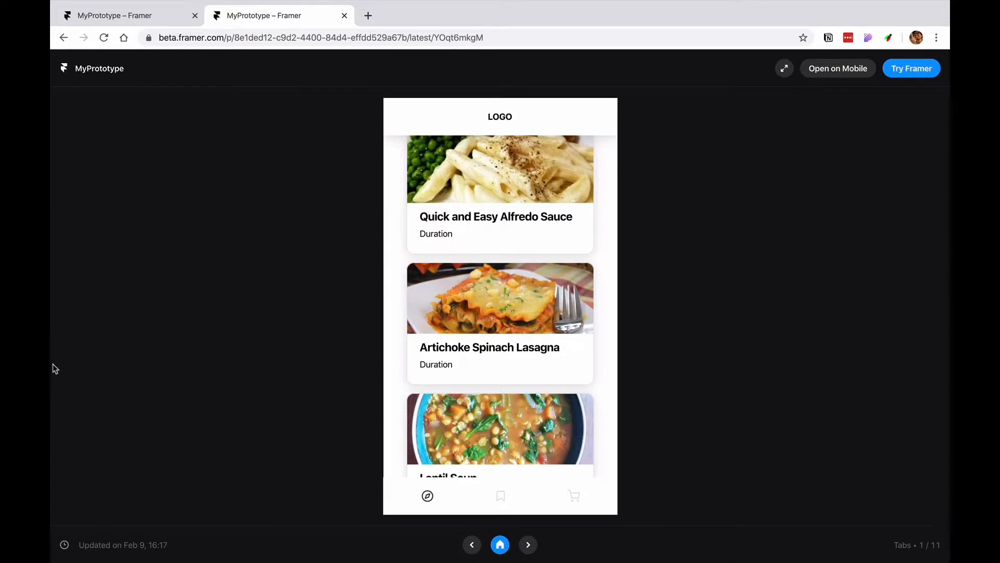
mouse_move(468, 413)
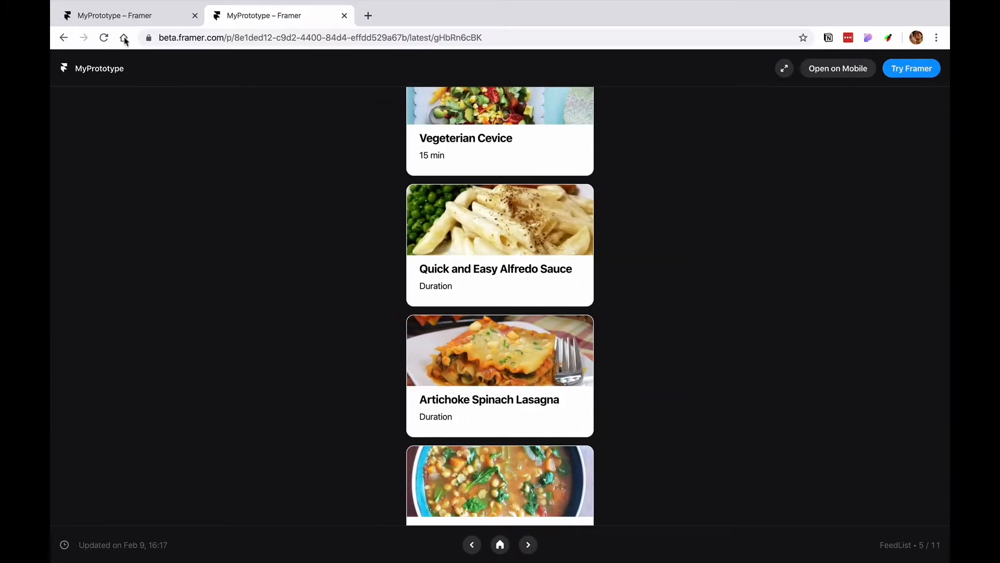
left_click(127, 15)
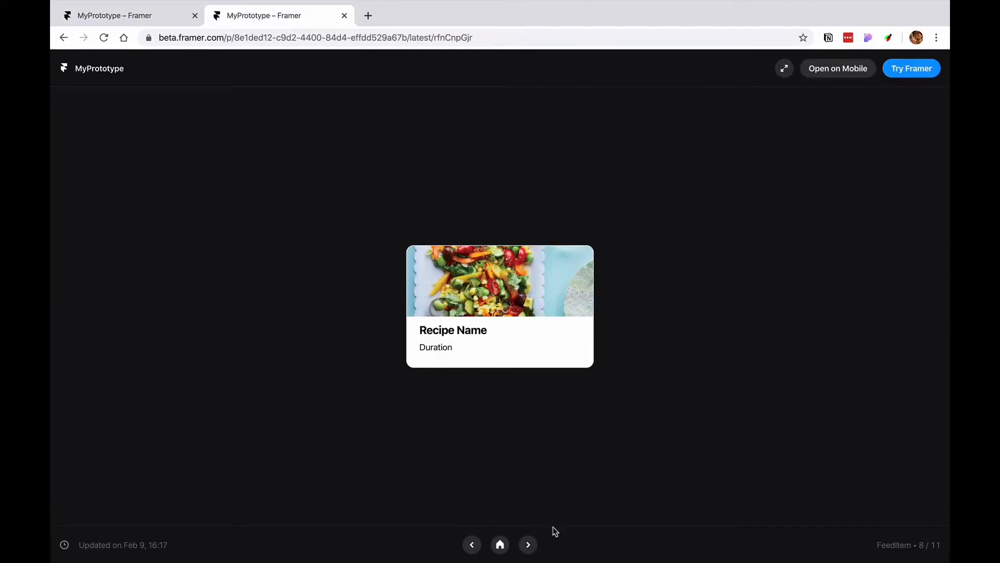
Back in the editor, enable Show full screen and copy the updated share link.
left_click(114, 16)
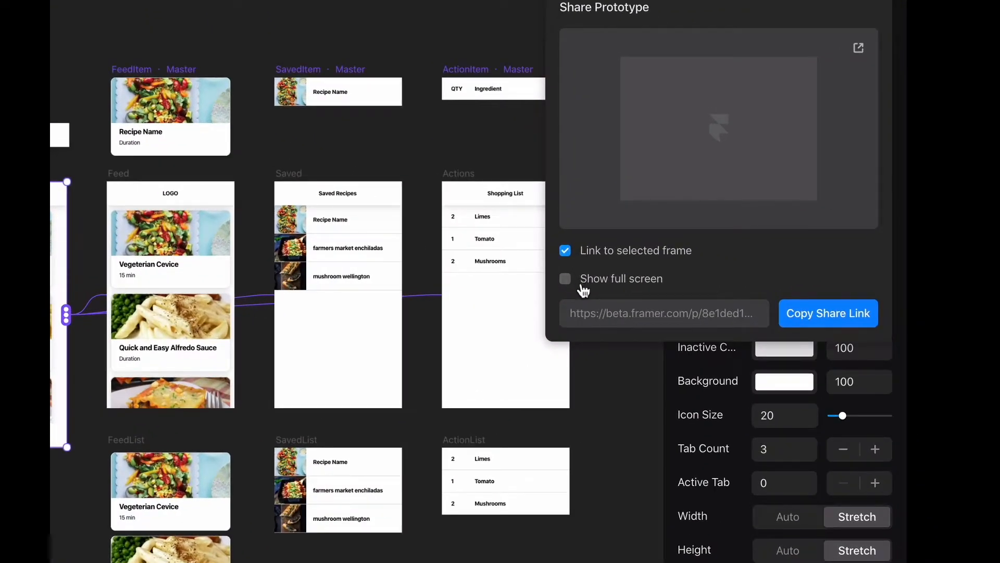
left_click(565, 278)
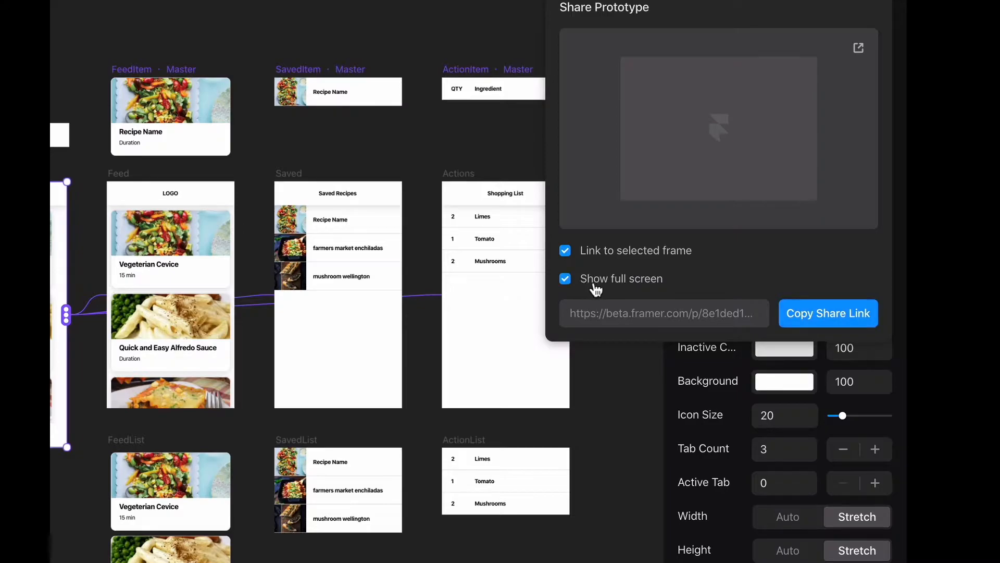
left_click(828, 312)
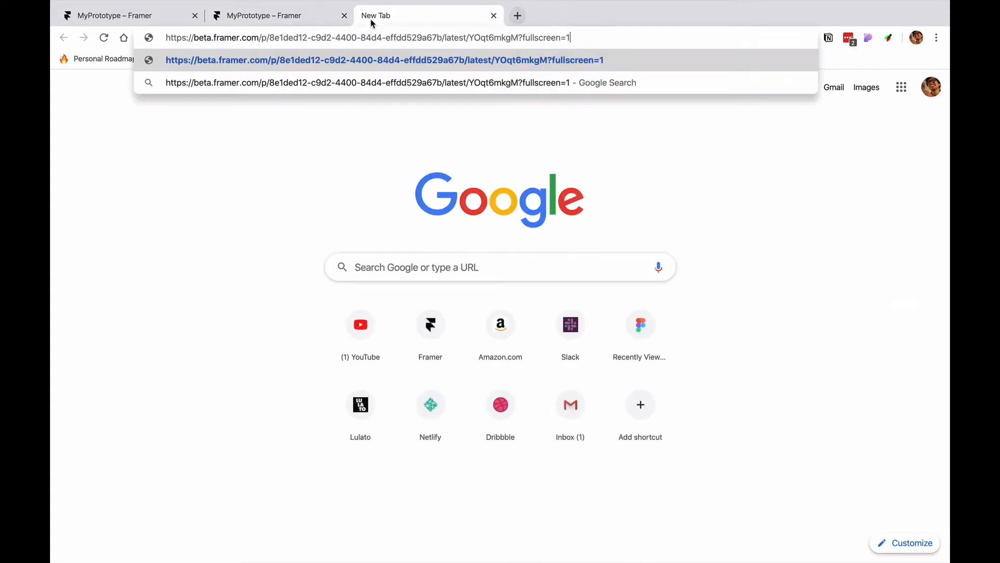
Load the full-screen link, scroll the feed and switch to saved recipes and back.
key("Enter")
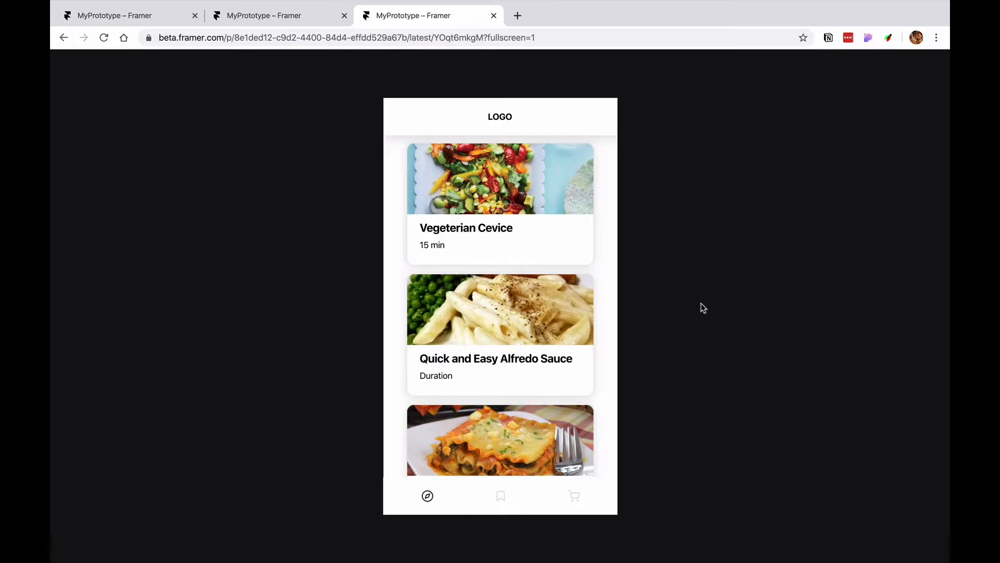
mouse_move(703, 284)
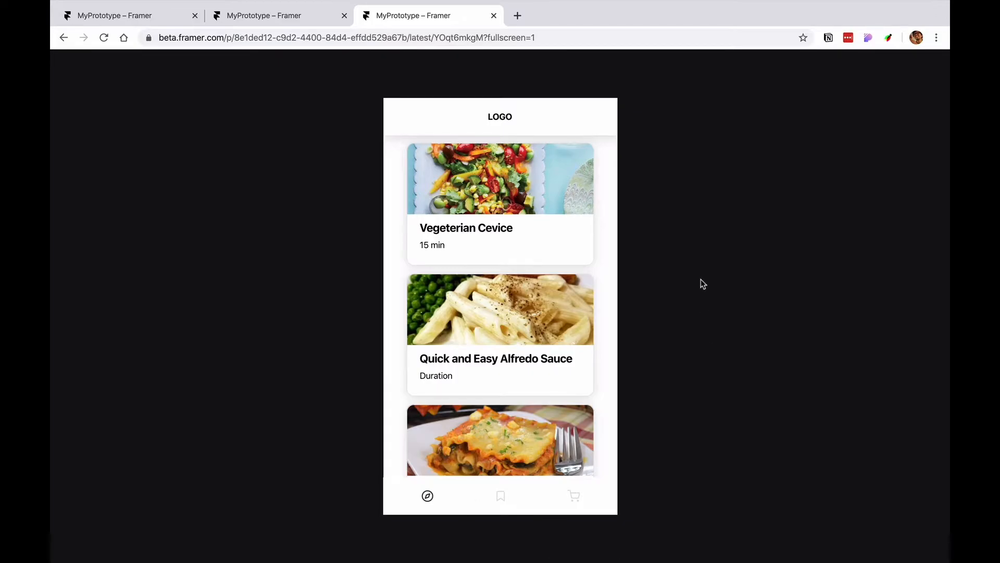
scroll("down", 3)
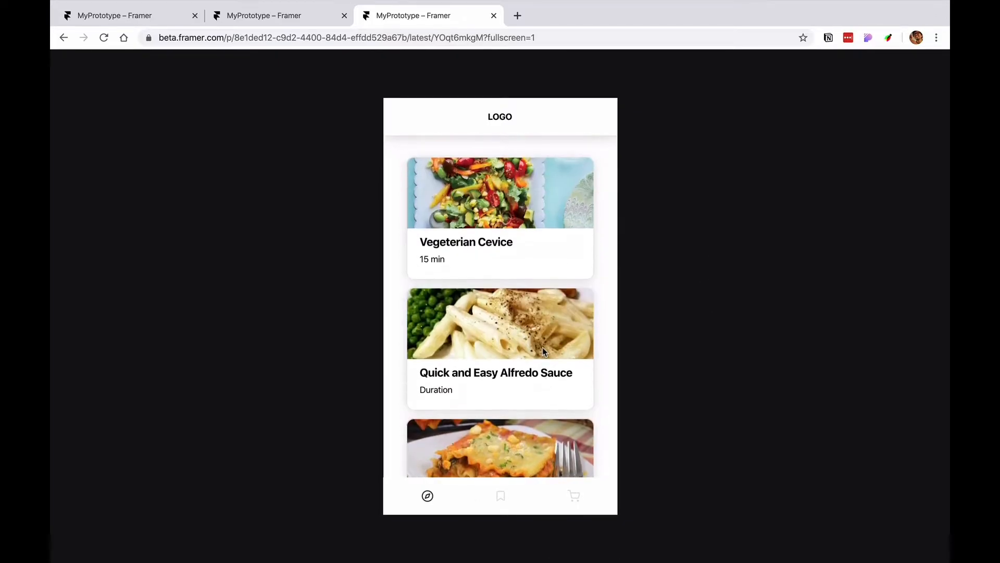
left_click(500, 495)
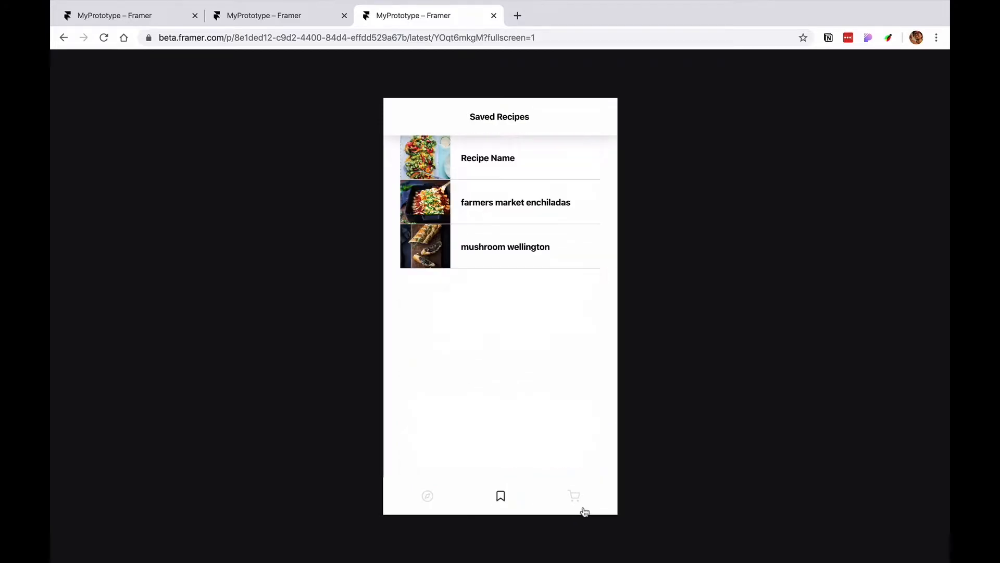
left_click(427, 496)
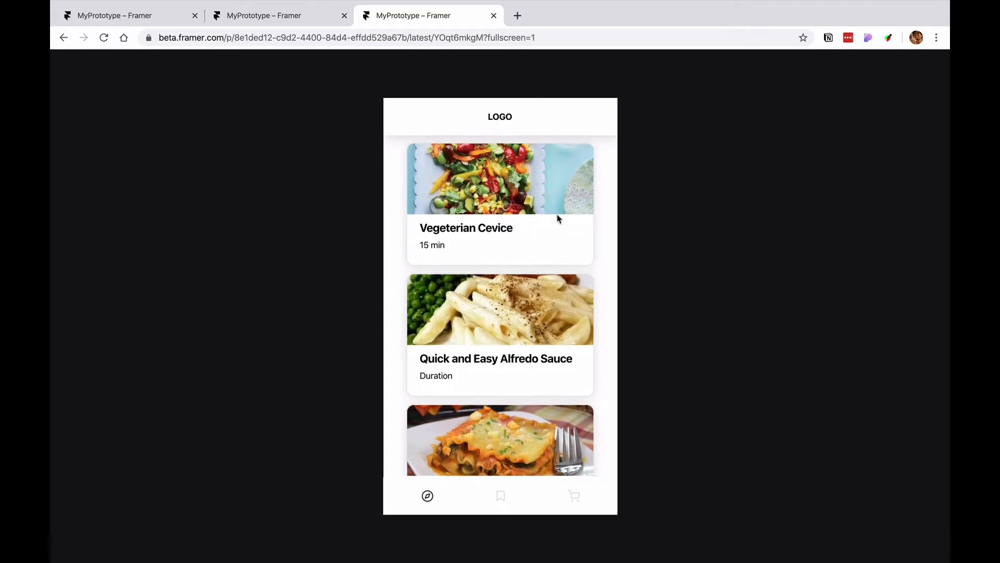
mouse_move(469, 195)
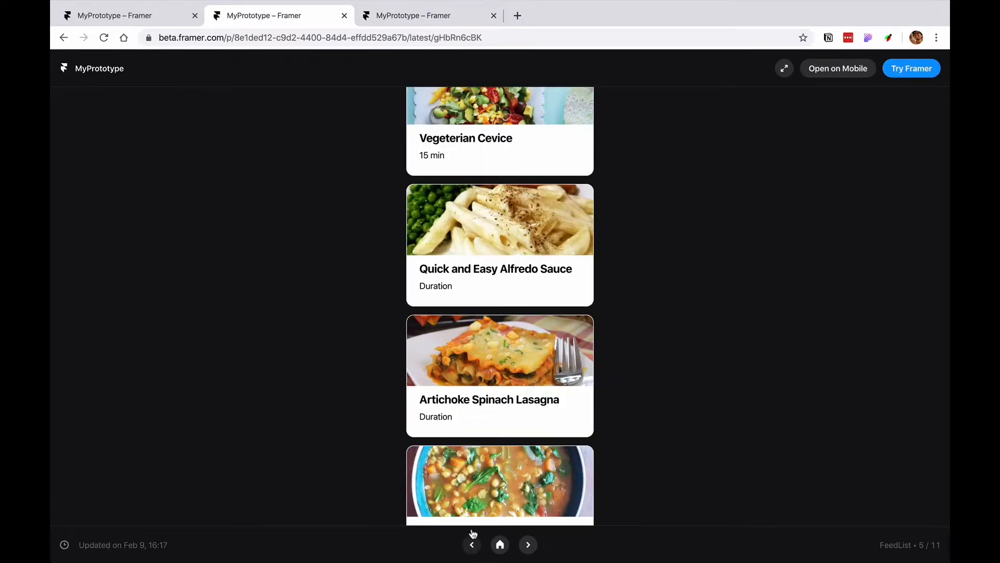
Step back to the main tabbed screen and choose Open on Mobile.
left_click(471, 544)
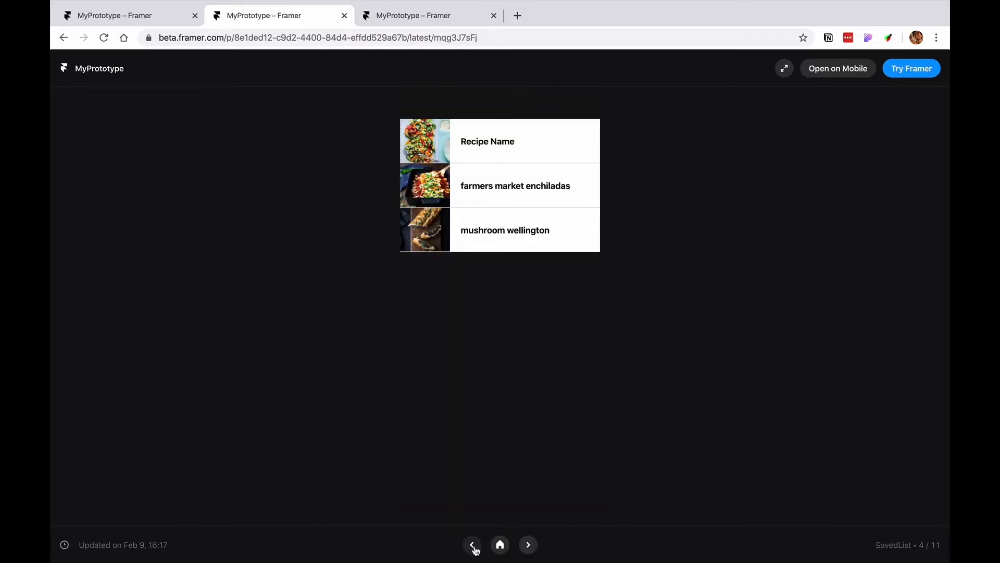
left_click(499, 544)
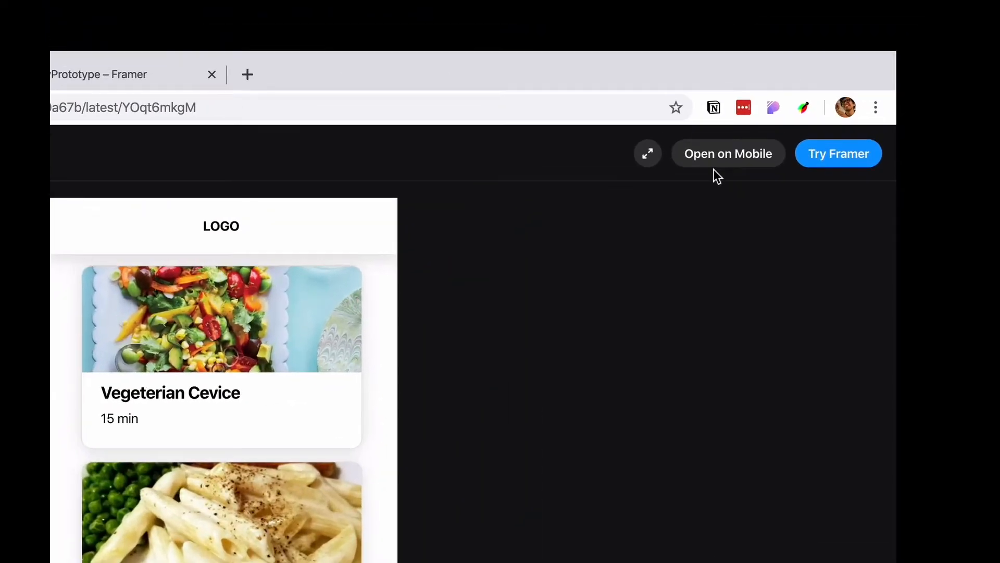
left_click(728, 153)
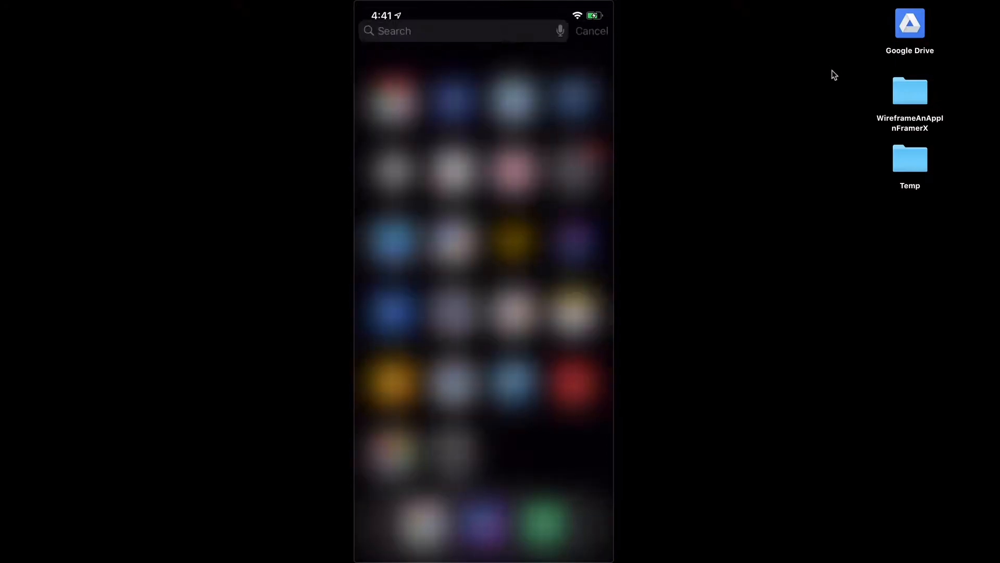
Search Spotlight for 'framer' and launch the Framer preview app from the top hit.
type("framer")
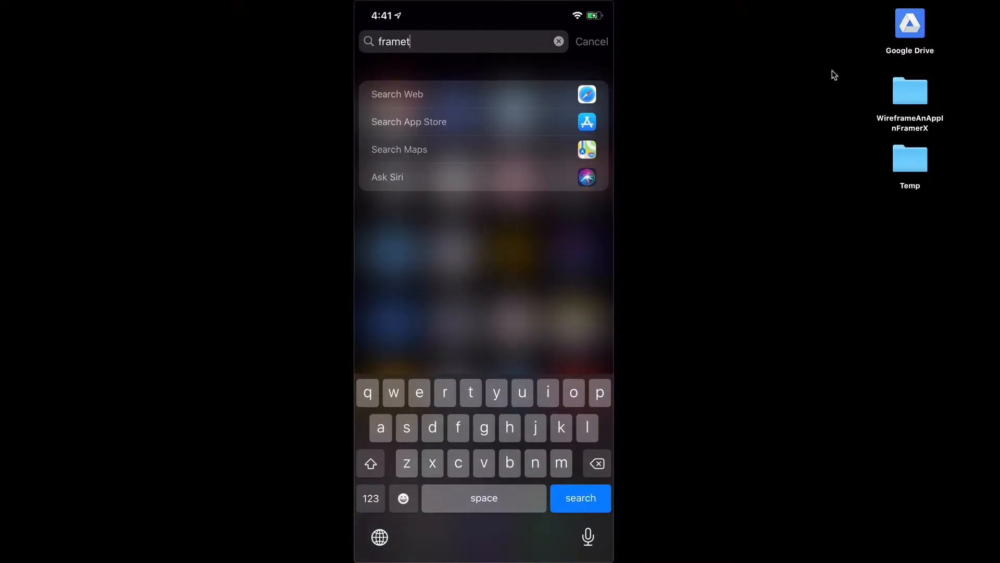
key("backspace")
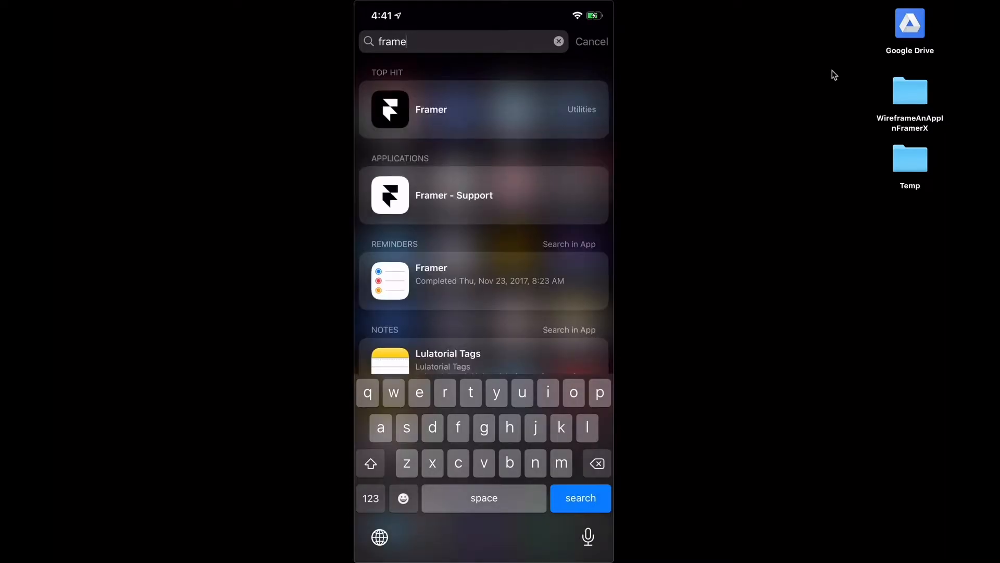
type("r")
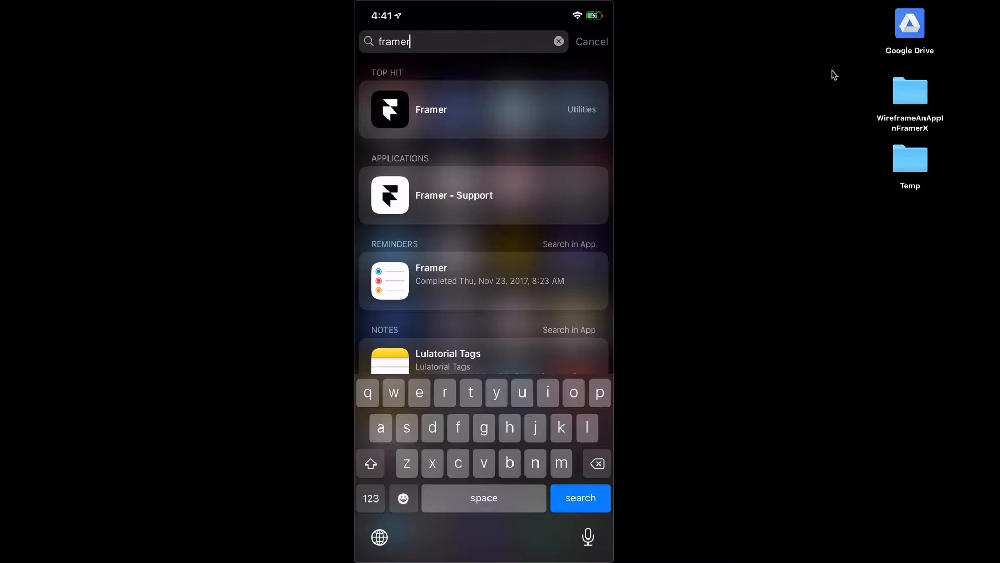
left_click(483, 109)
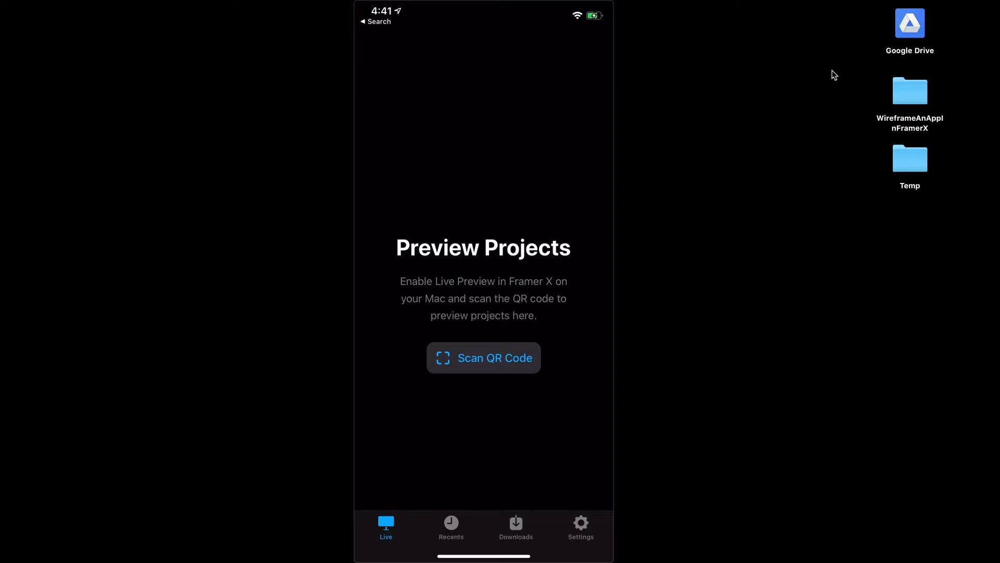
Scan the Open on Mobile QR code into Framer Preview and switch to the saved recipes tab.
left_click(482, 357)
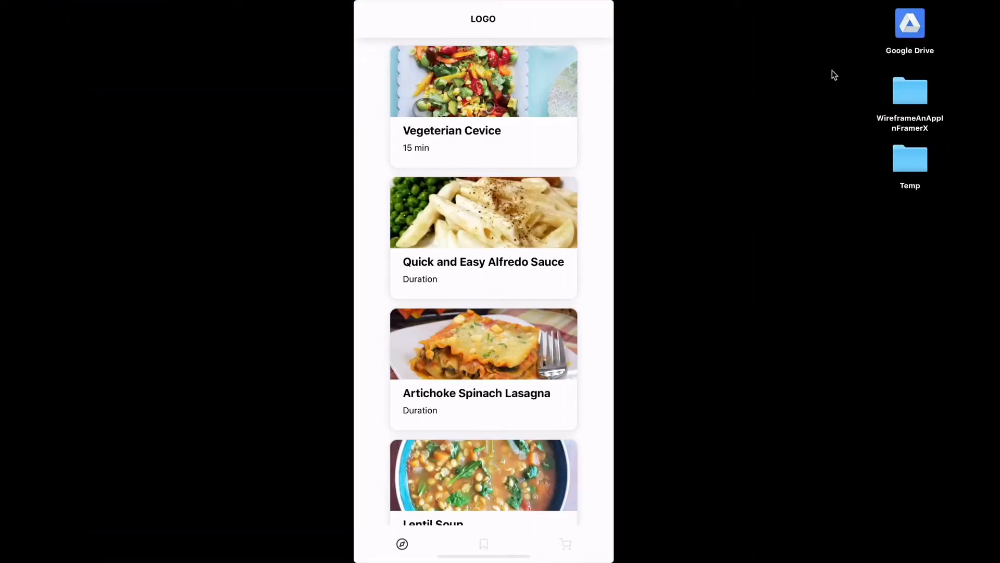
left_click(799, 69)
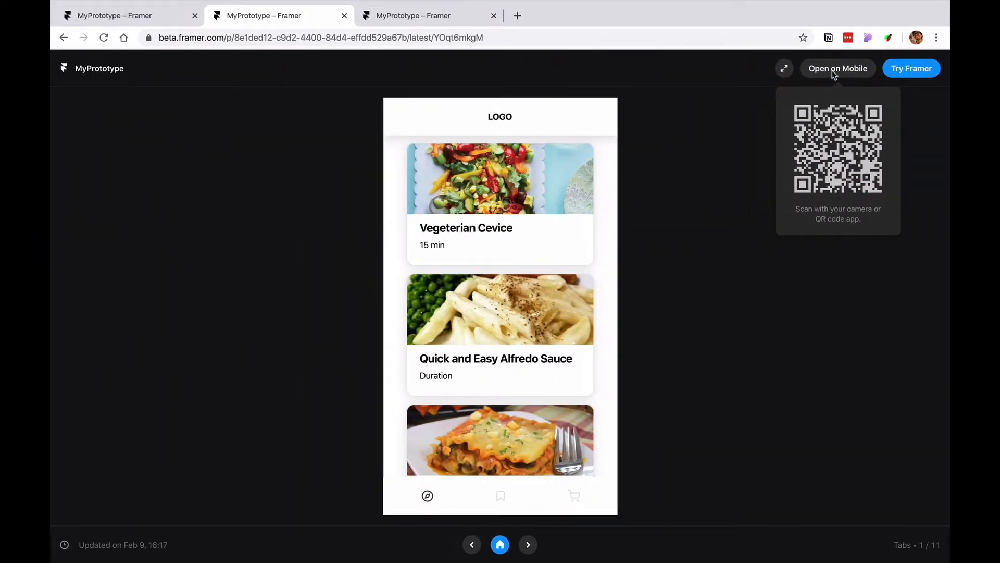
left_click(783, 69)
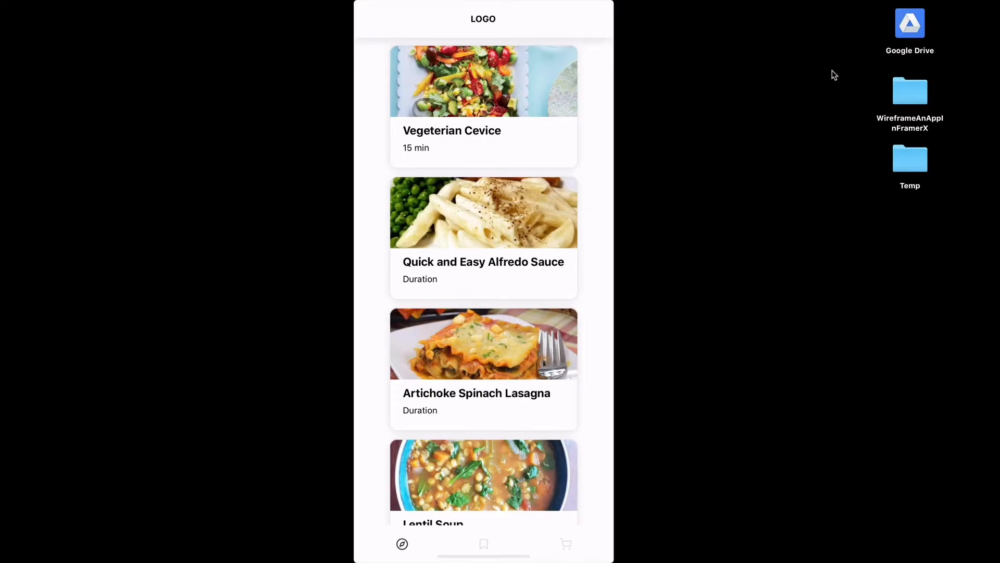
mouse_move(781, 69)
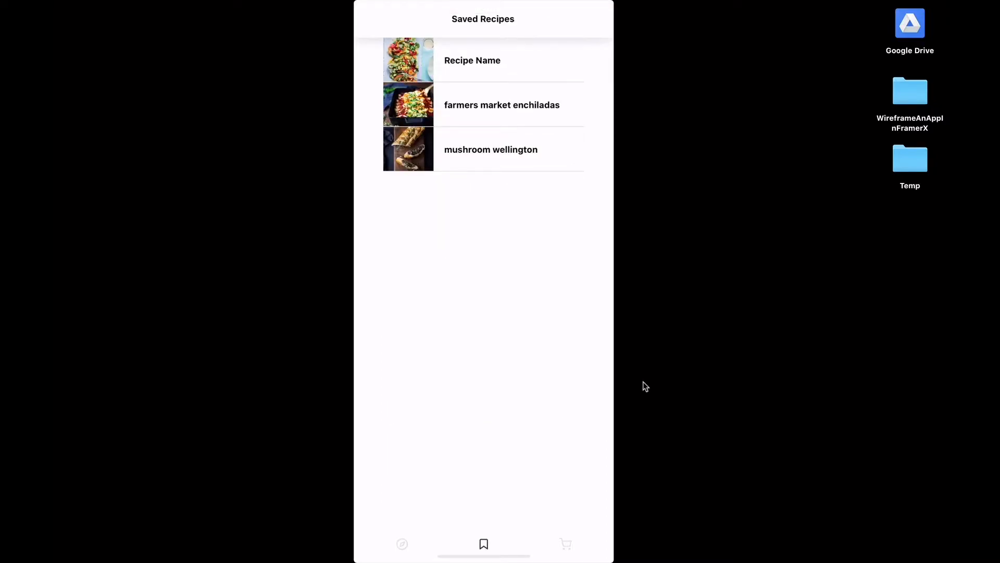
left_click(563, 544)
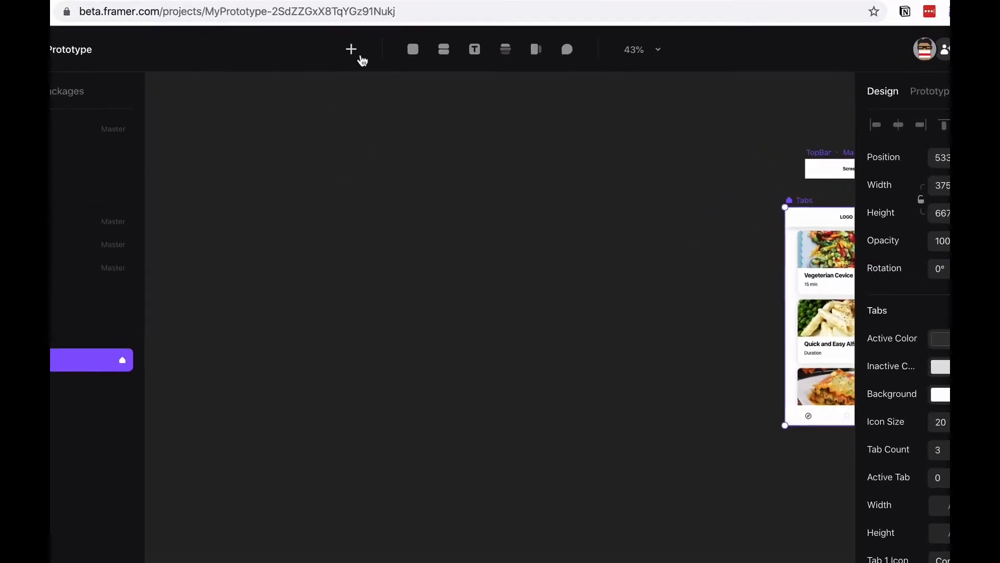
Search the insert menu for 'dev' and insert the Device component onto the canvas.
left_click(351, 49)
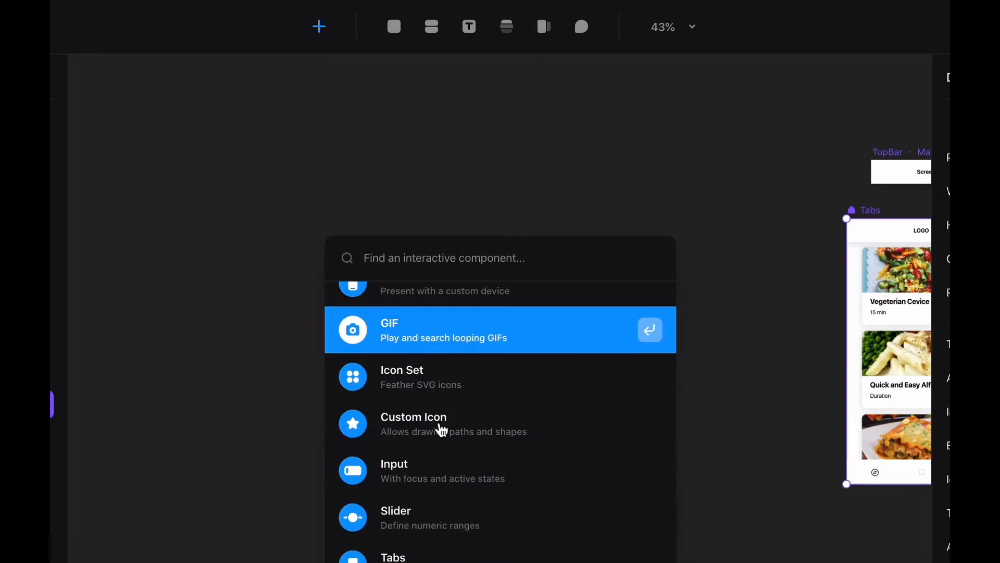
scroll("down", 3)
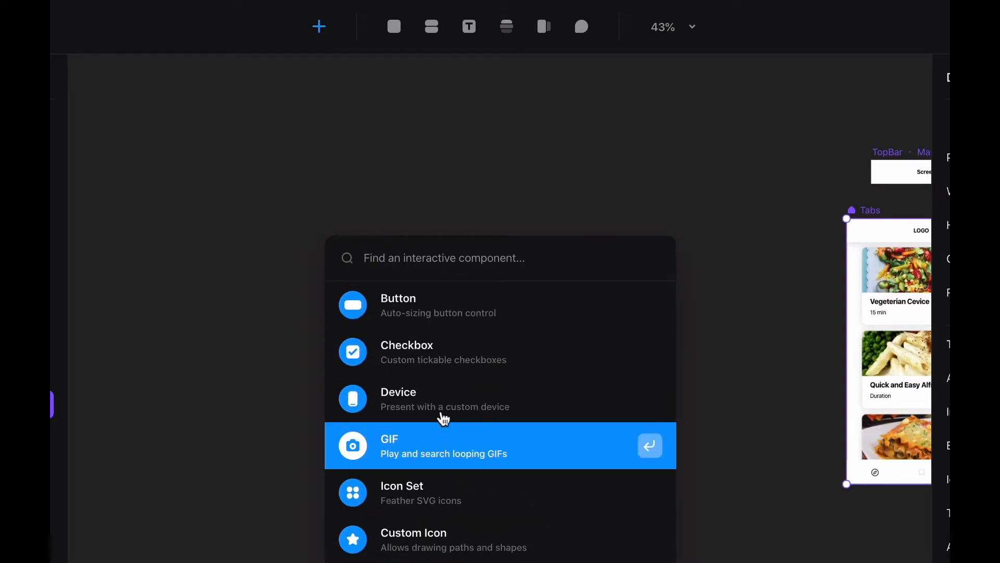
mouse_move(445, 407)
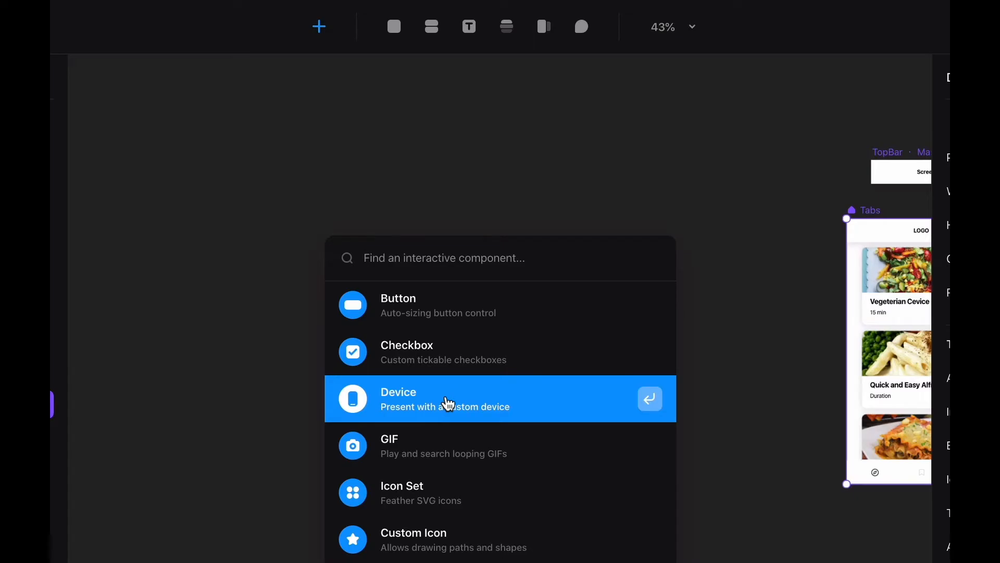
type("dev")
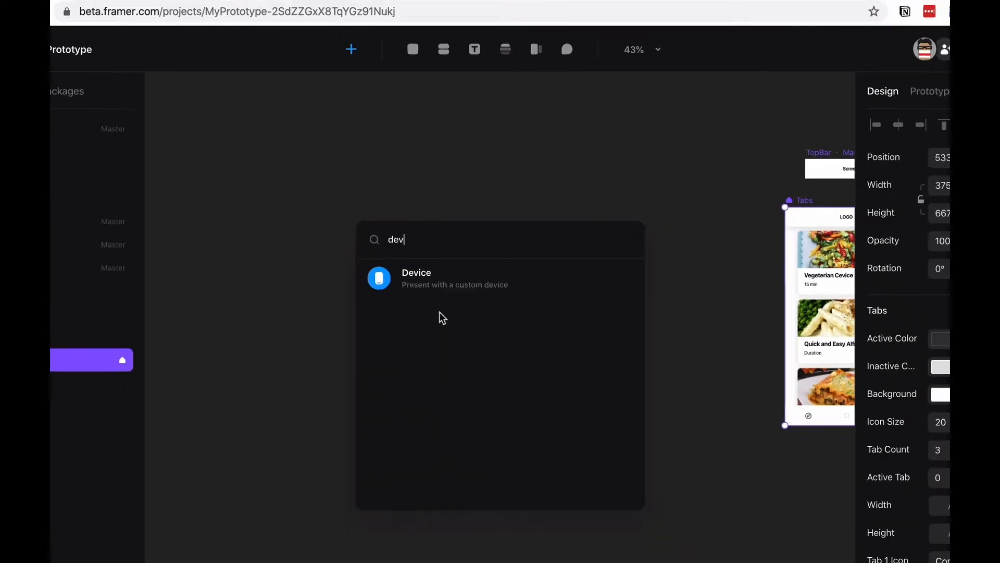
left_click(416, 277)
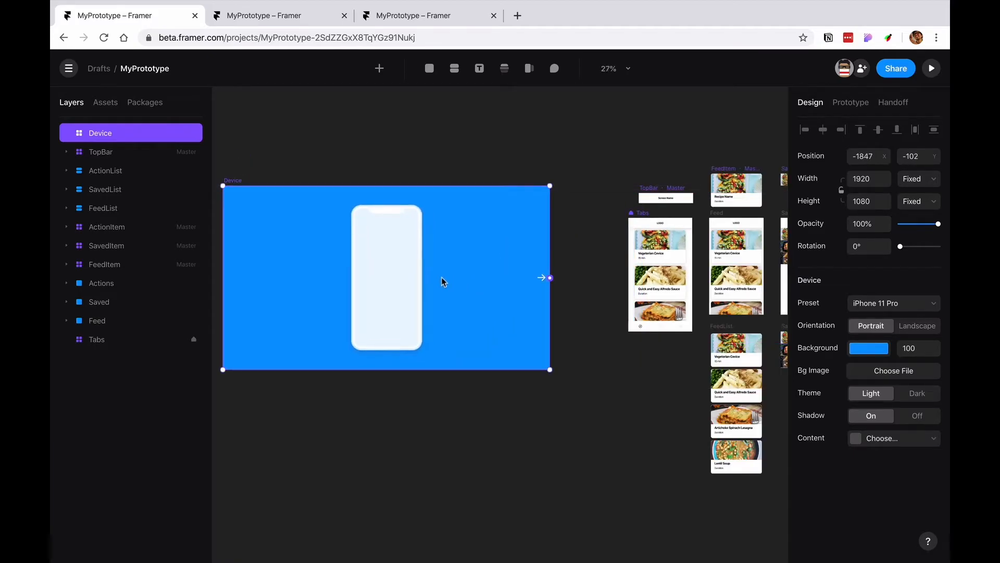
mouse_move(623, 302)
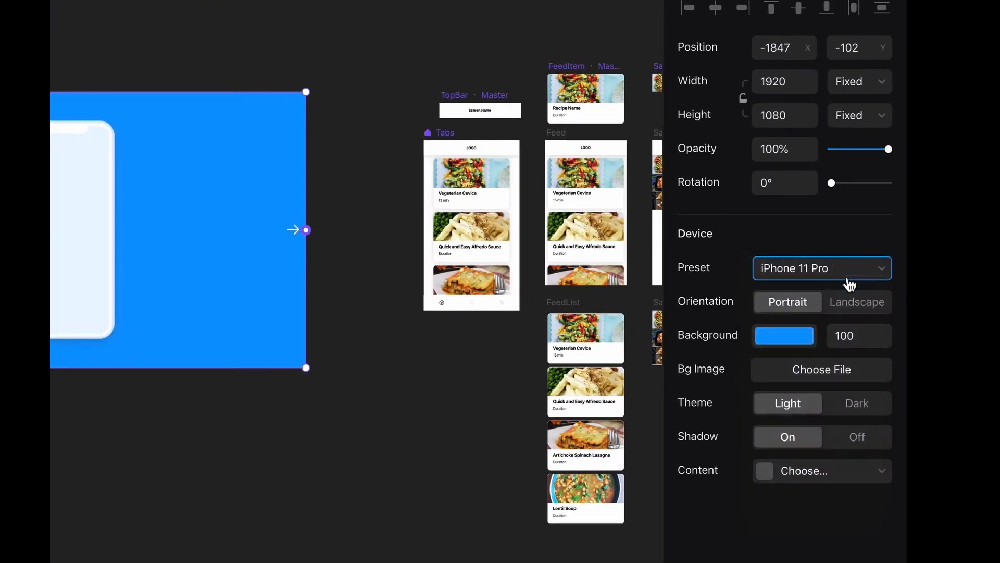
Set the Device to a dark-themed iPhone 8 preset and connect it to the Tabs screen.
left_click(821, 268)
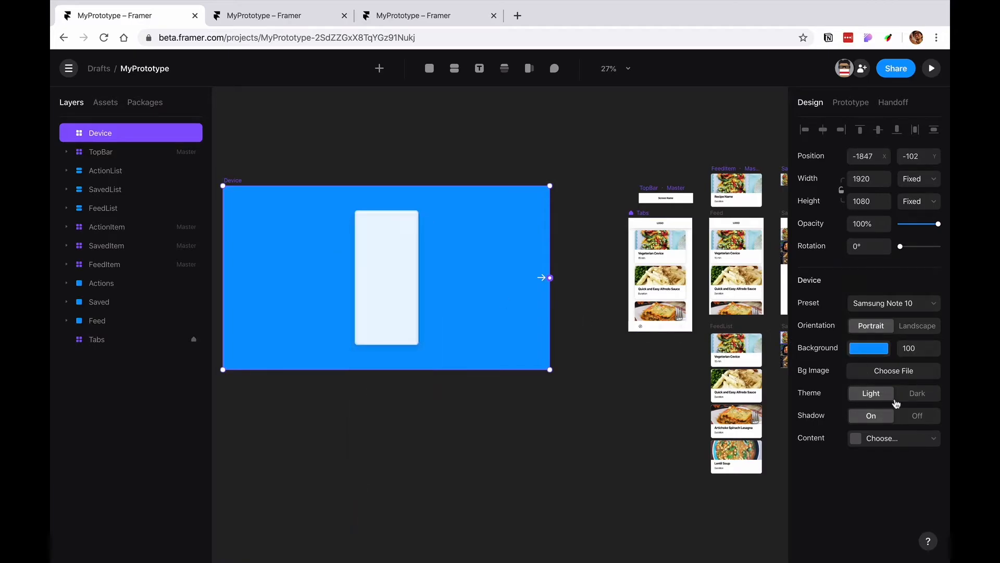
mouse_move(902, 399)
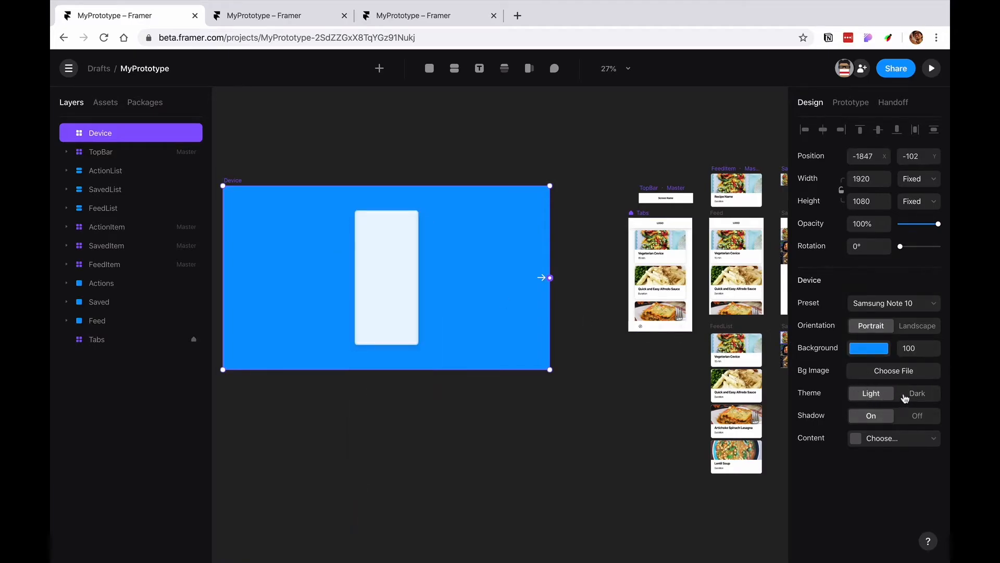
left_click(893, 302)
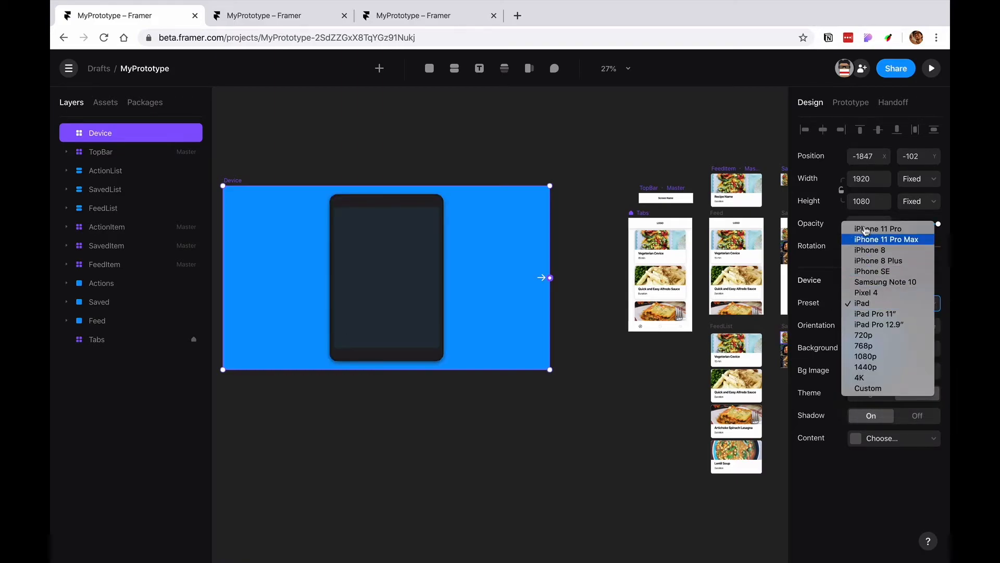
left_click(870, 249)
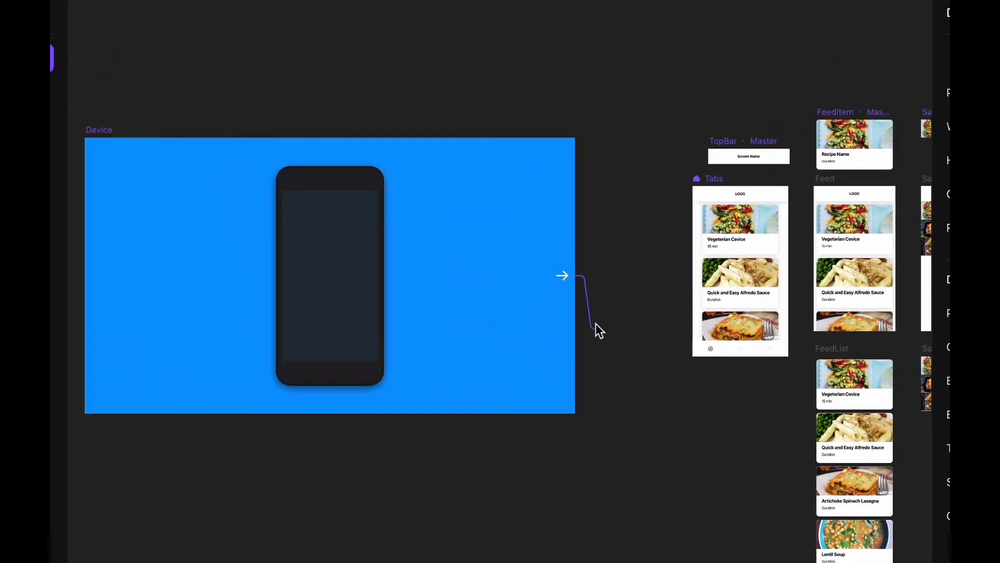
left_click(573, 275)
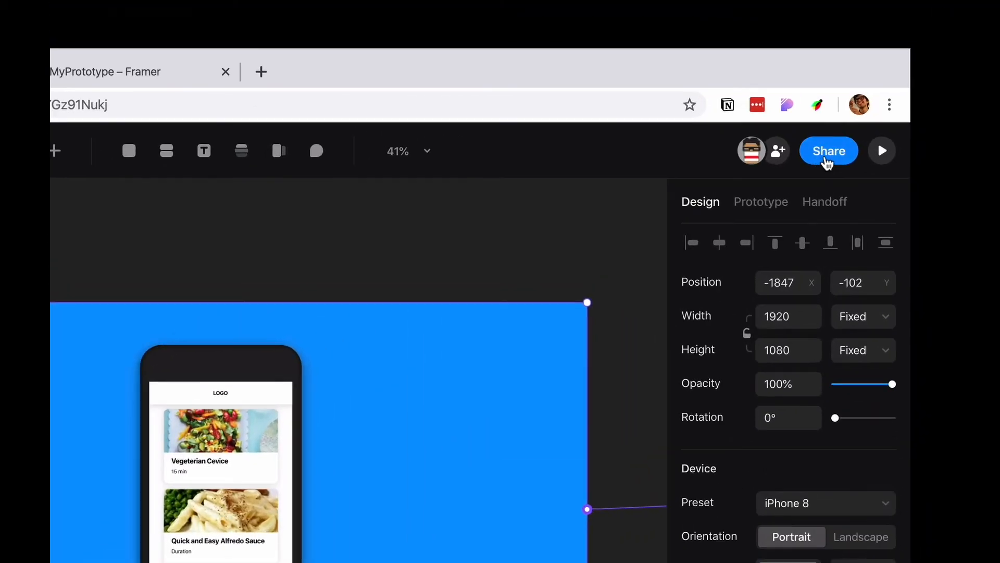
Open the Share Prototype panel for the selected Device frame.
left_click(828, 150)
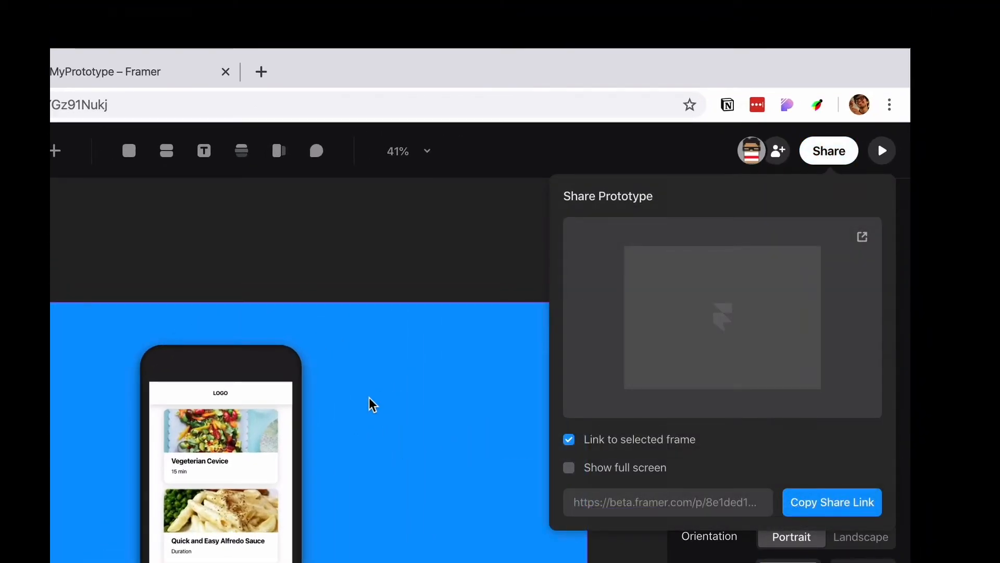
mouse_move(666, 482)
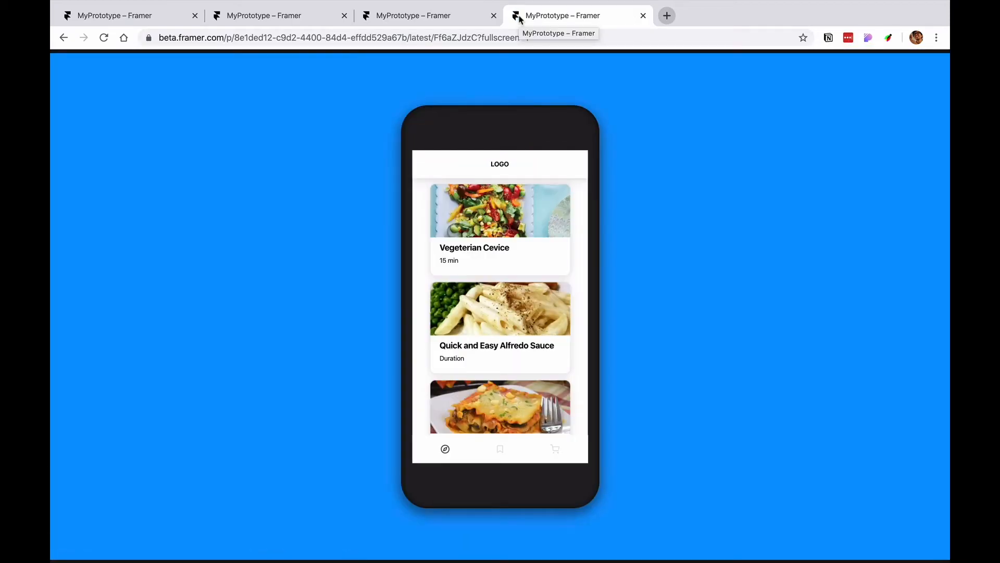
mouse_move(517, 408)
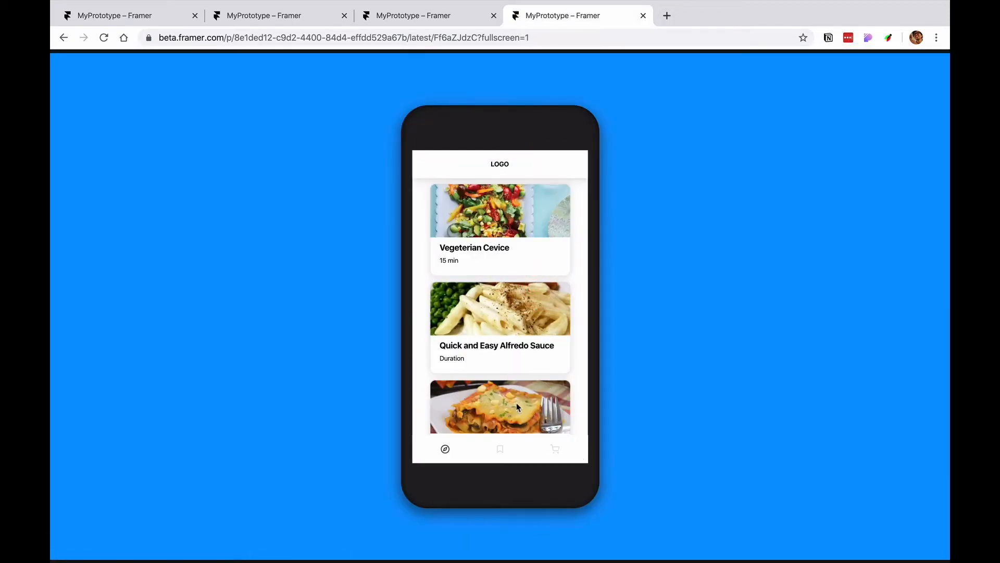
mouse_move(618, 295)
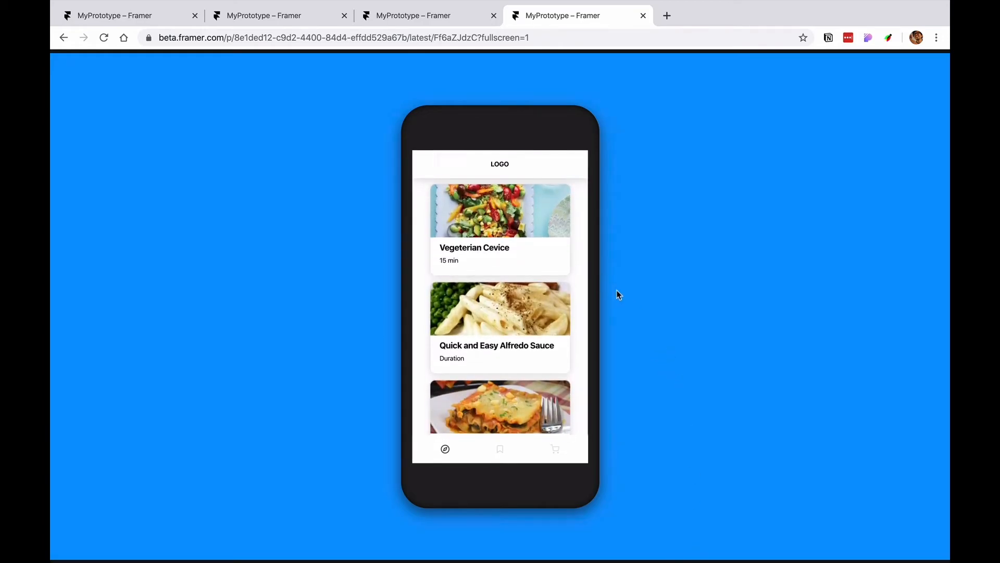
Load the full-screen share link in a new tab showing the recipe feed in the iPhone frame.
left_click(499, 350)
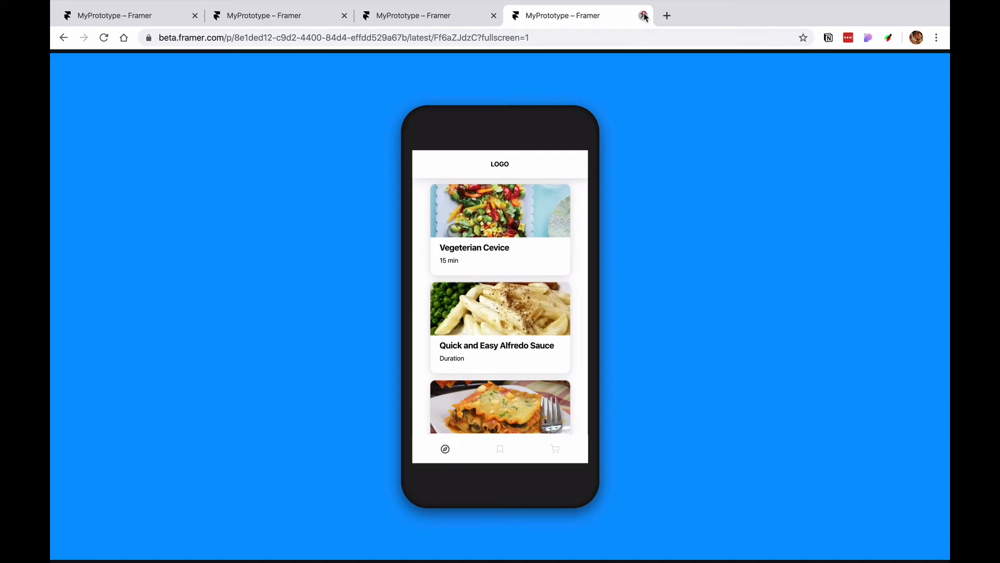
Close the full-screen tab, recopy the share link and paste it into a new tab.
left_click(644, 15)
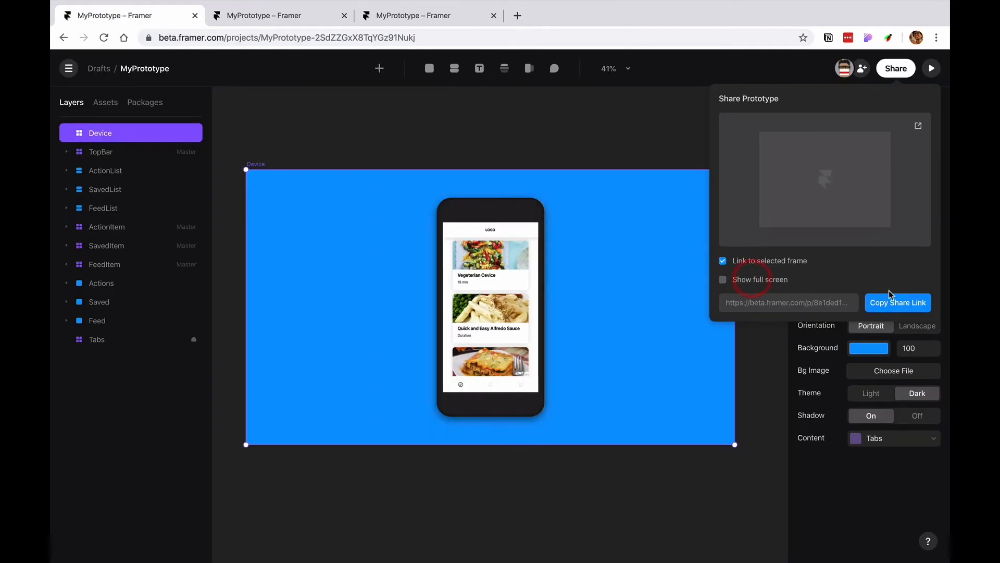
left_click(897, 302)
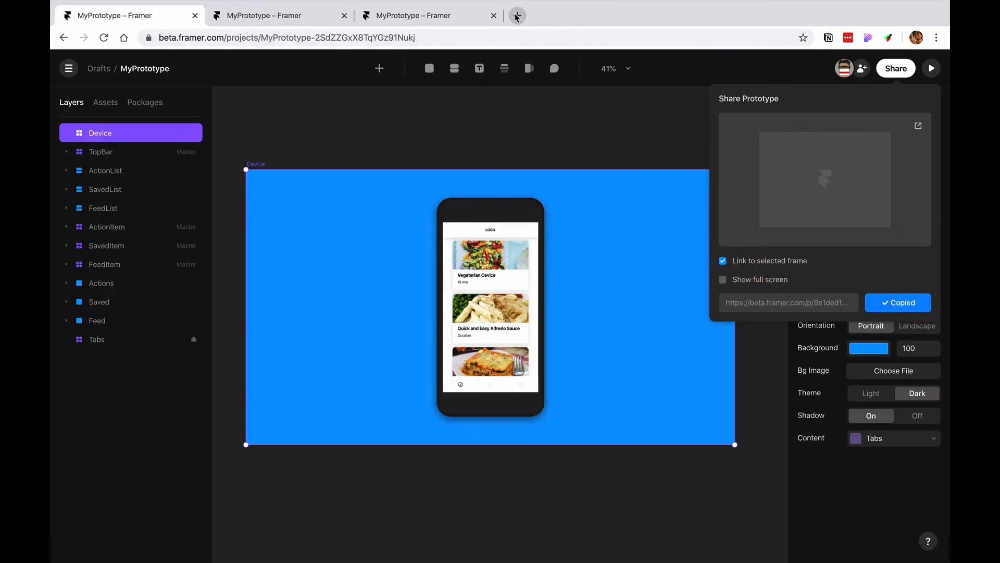
left_click(517, 15)
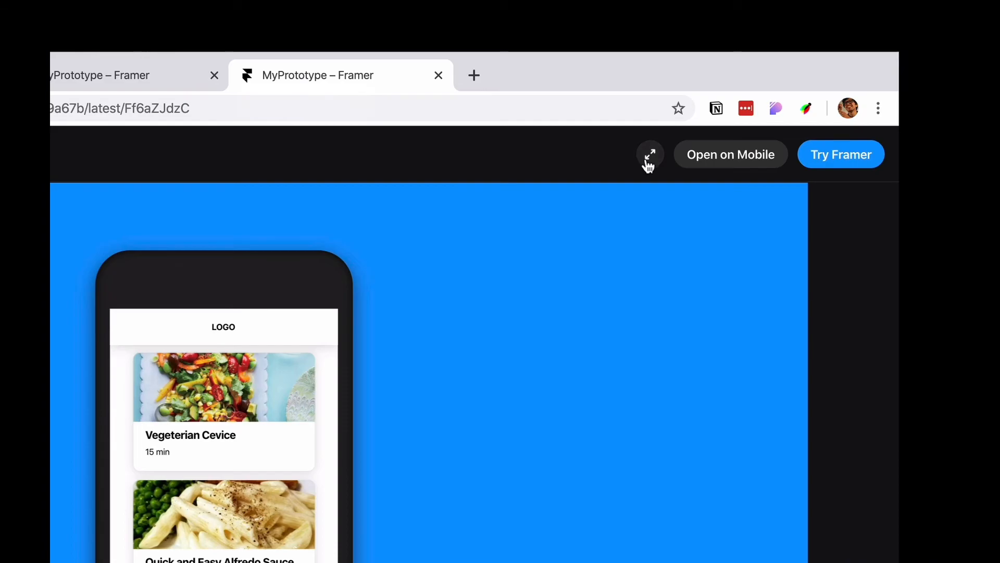
Expand and present the prototype full screen, visit the Shopping List tab, then return to the feed.
left_click(649, 154)
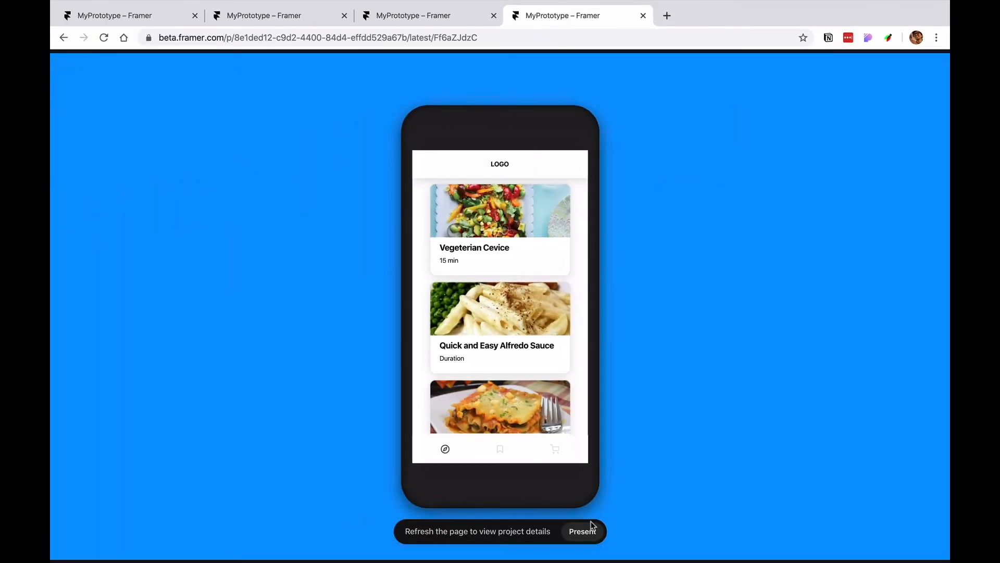
left_click(581, 530)
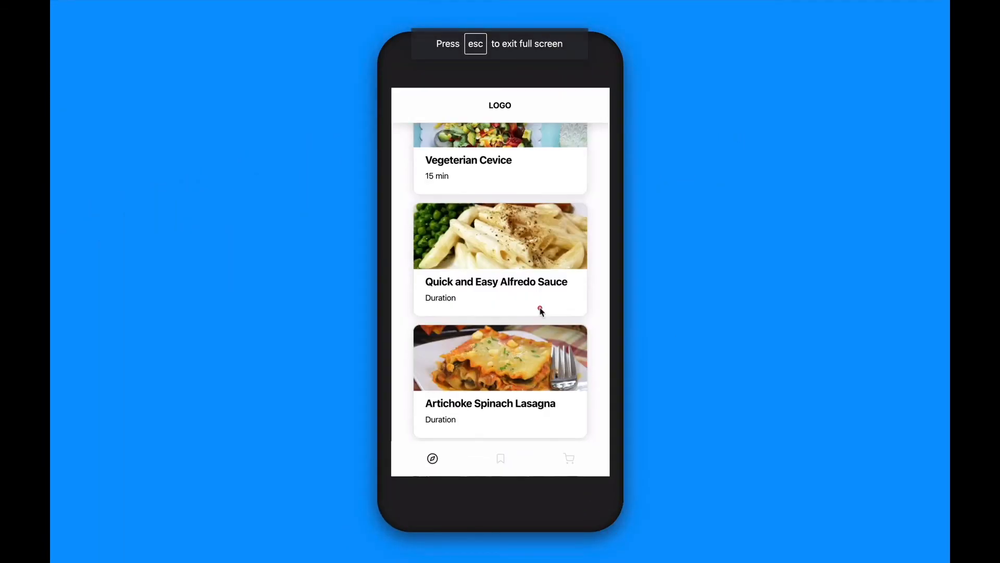
left_click(567, 458)
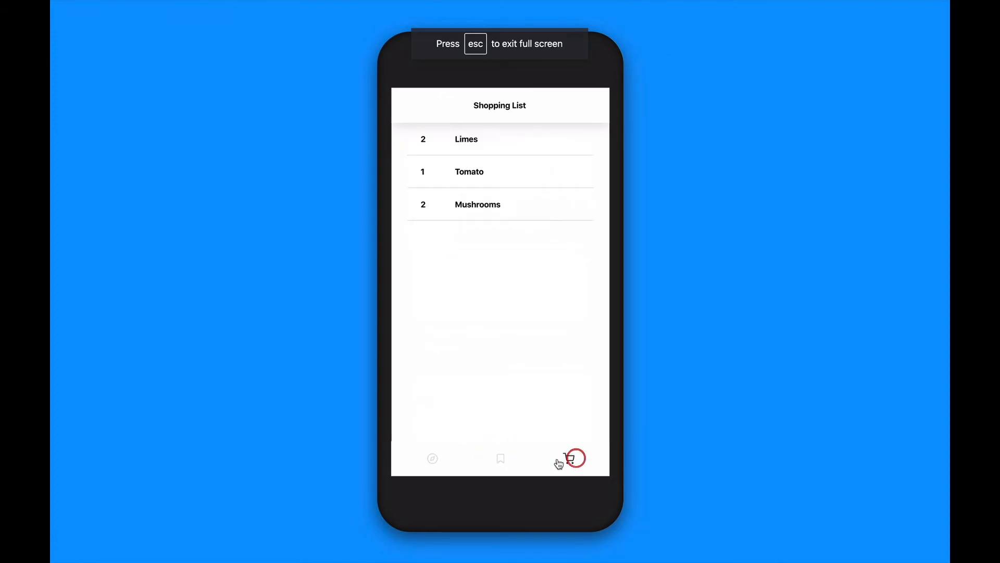
left_click(500, 459)
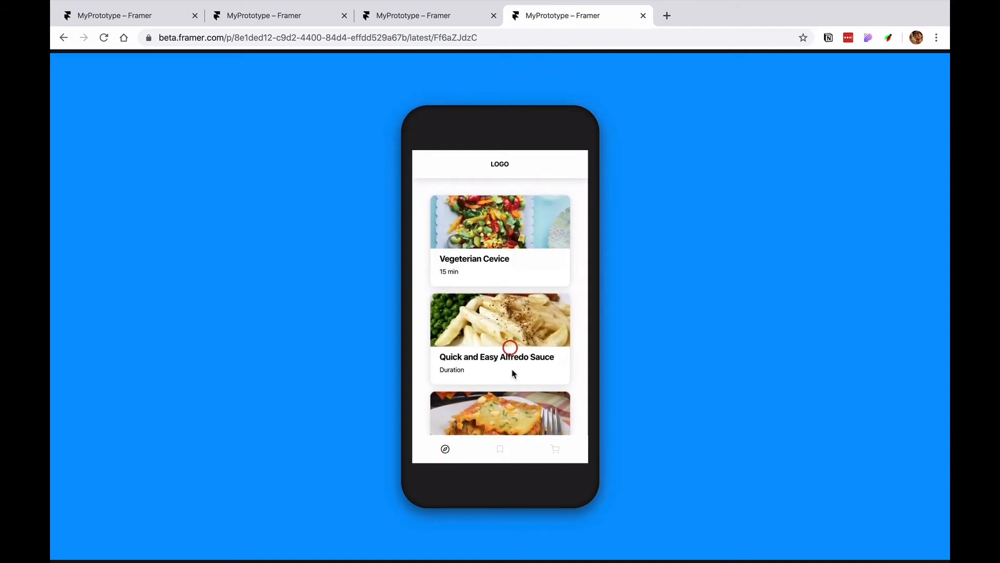
scroll("down", 3)
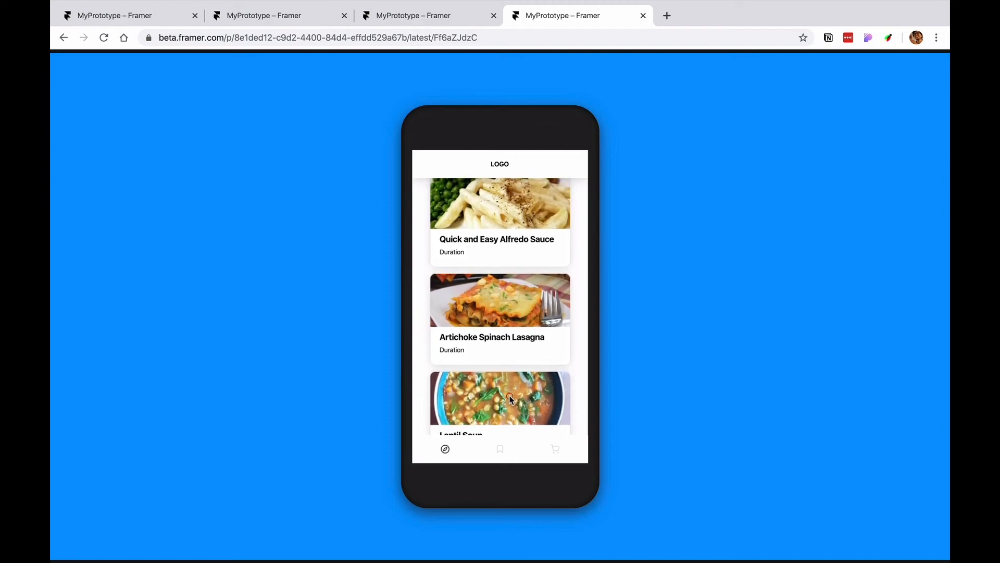
mouse_move(484, 228)
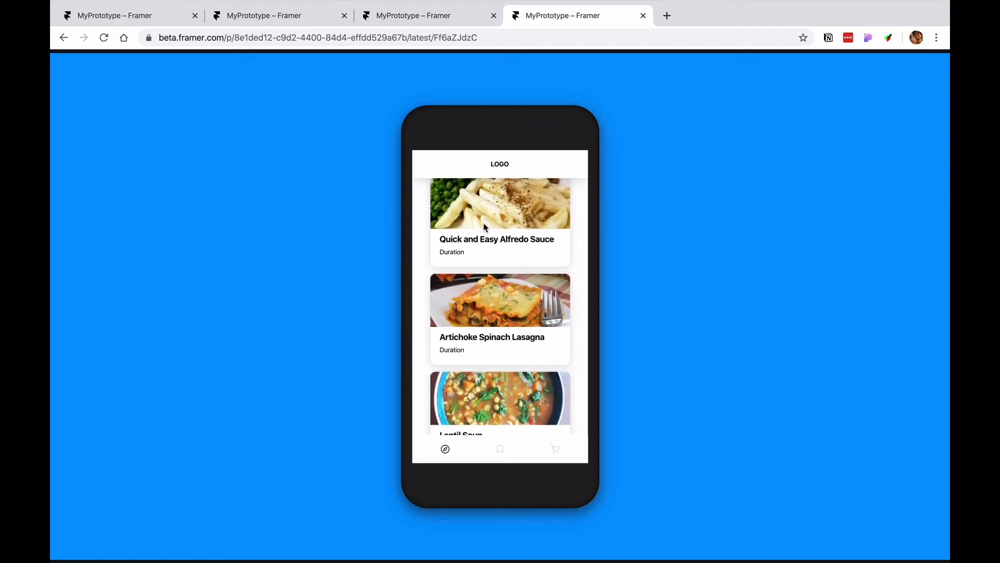
scroll("up", 3)
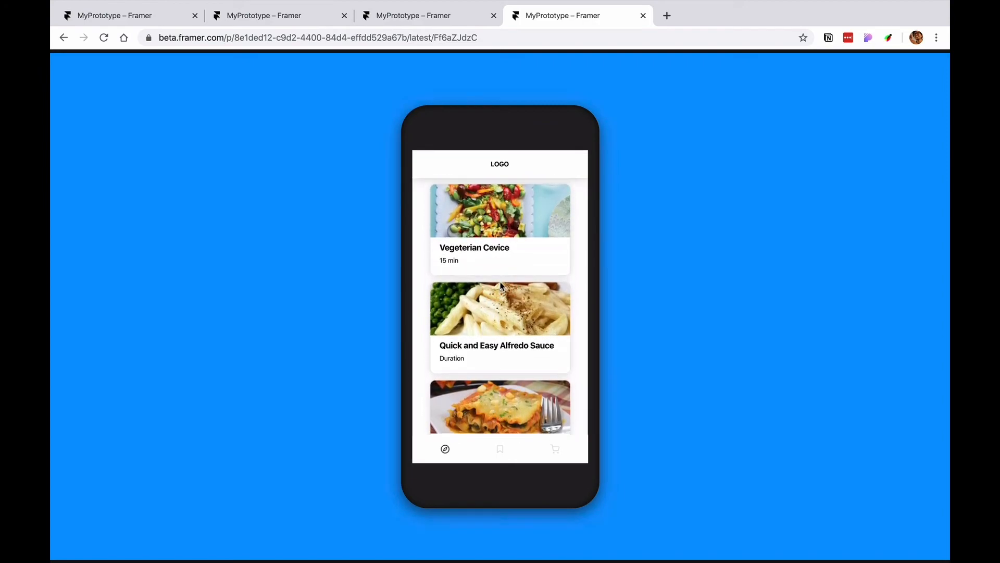
mouse_move(504, 280)
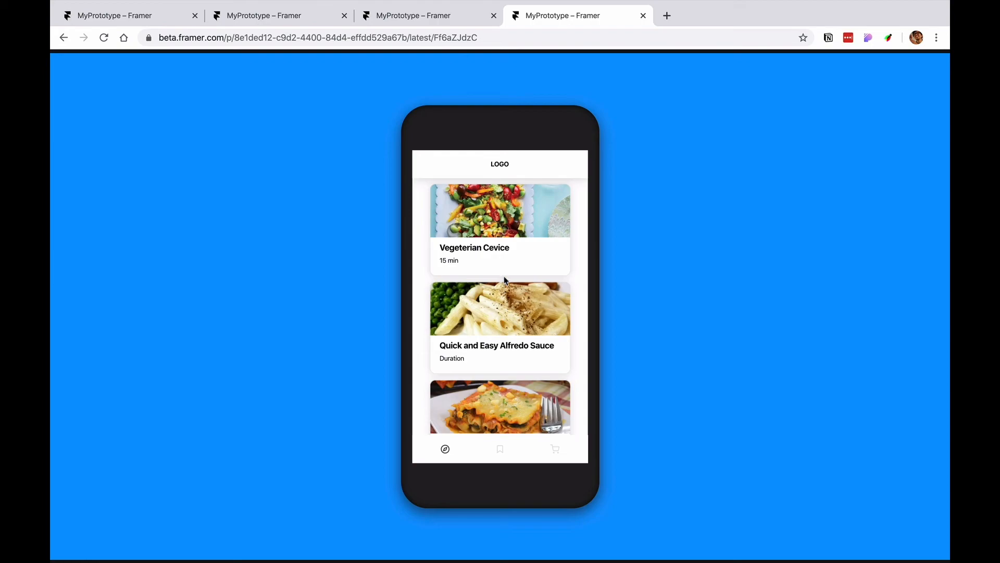
mouse_move(704, 22)
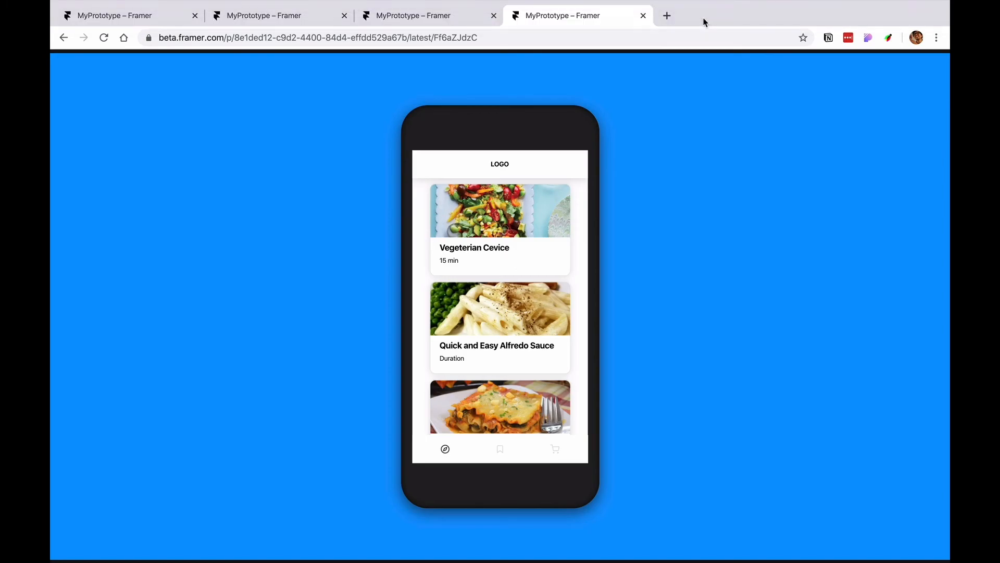